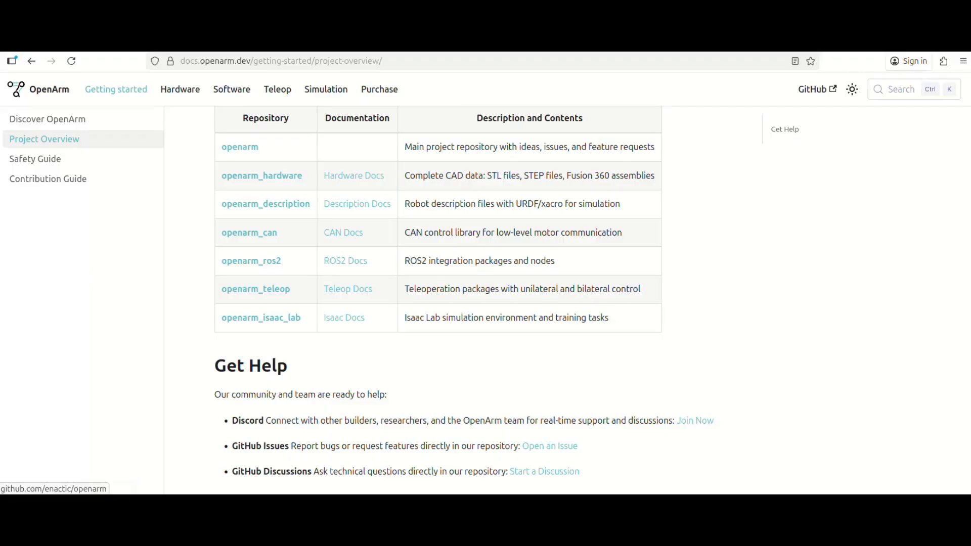
mouse_move(265, 203)
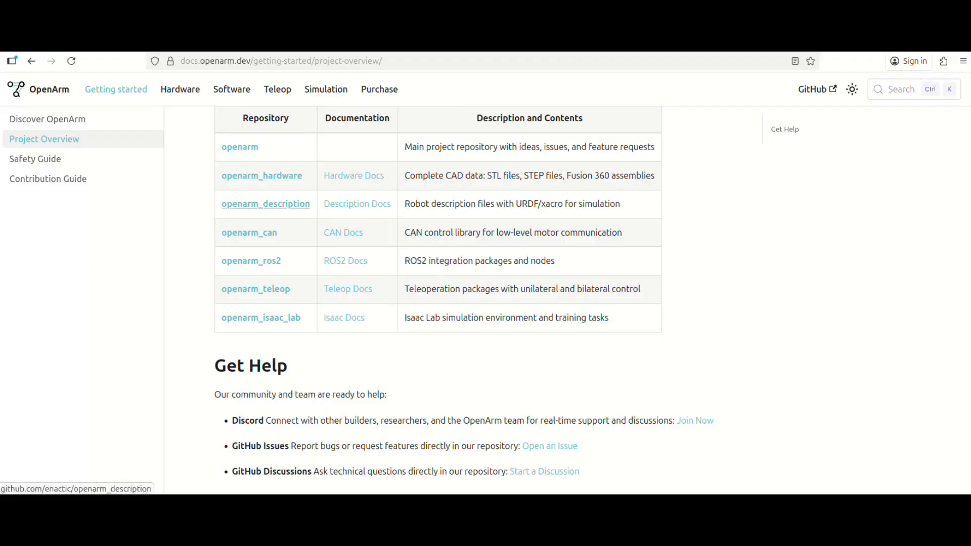
mouse_move(251, 260)
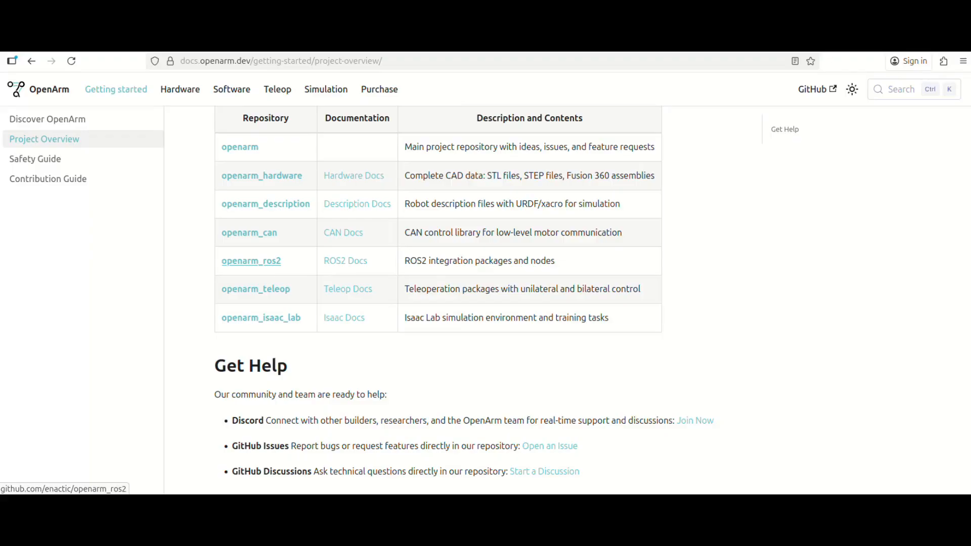
- Browse openarm_ros2 into openarm_bimanual_moveit_config and then its config subfolder
left_click(251, 260)
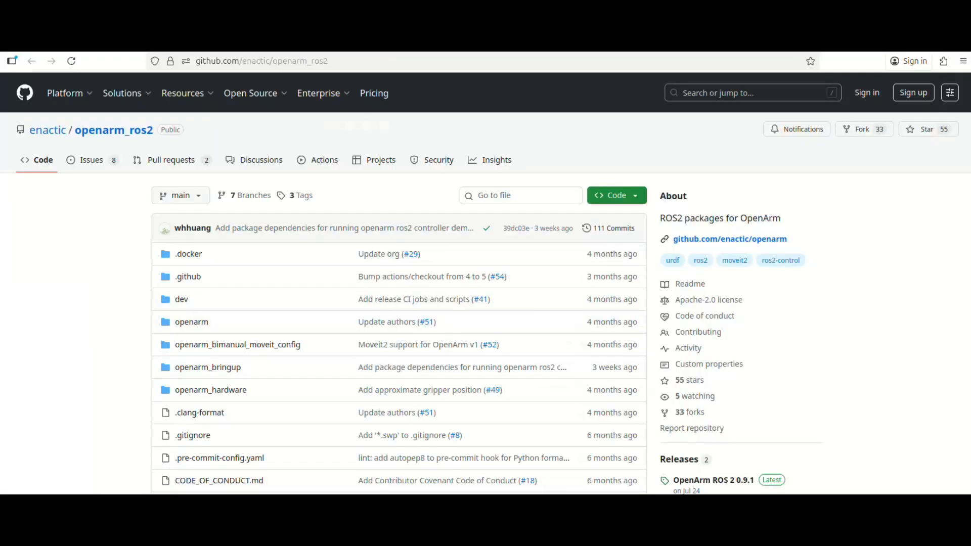
left_click(236, 344)
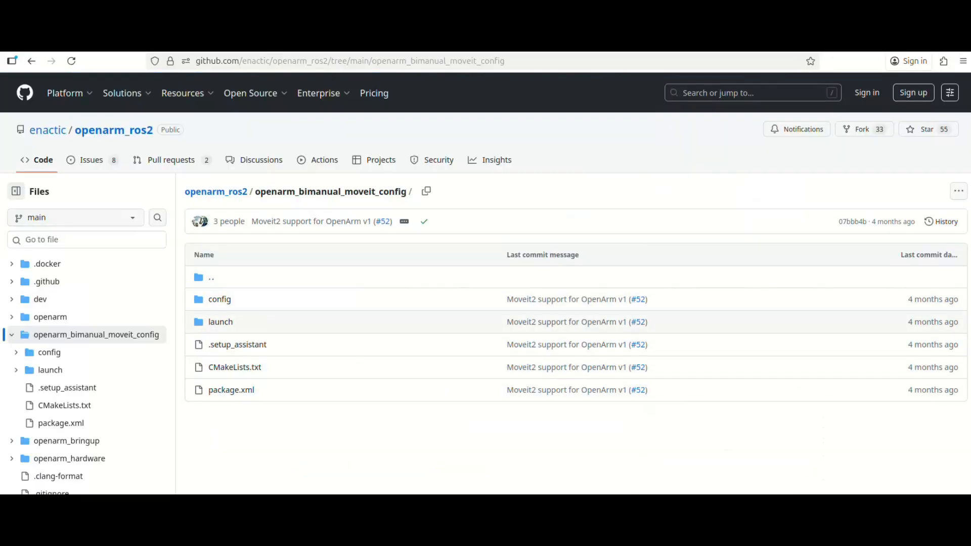
mouse_move(220, 300)
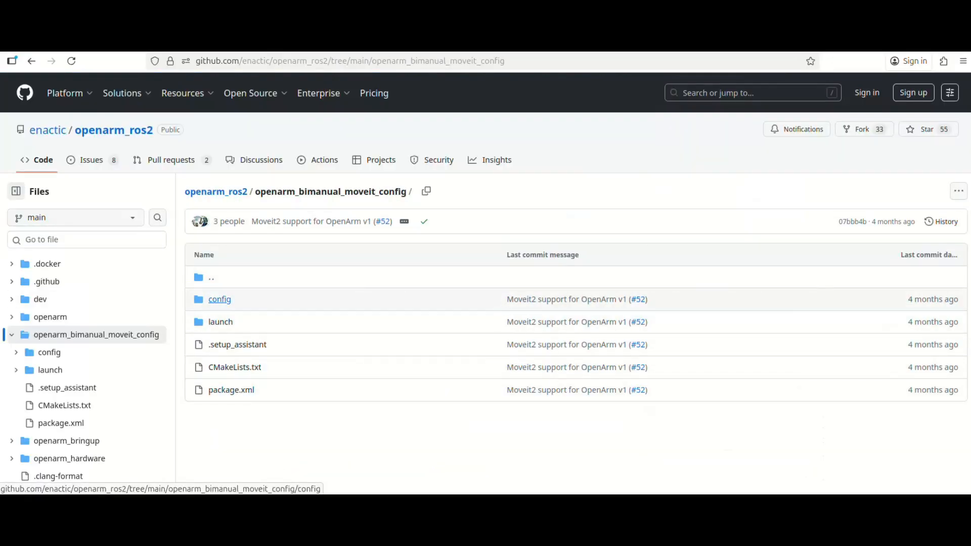
left_click(220, 299)
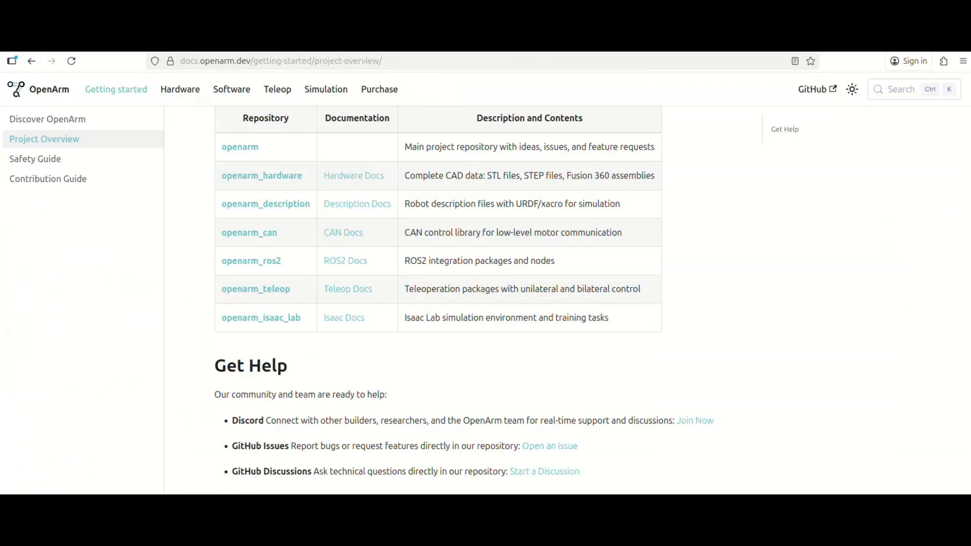
- Go to the Discover OpenArm docs page and scroll to its OpenArm intro video
scroll("up", 3)
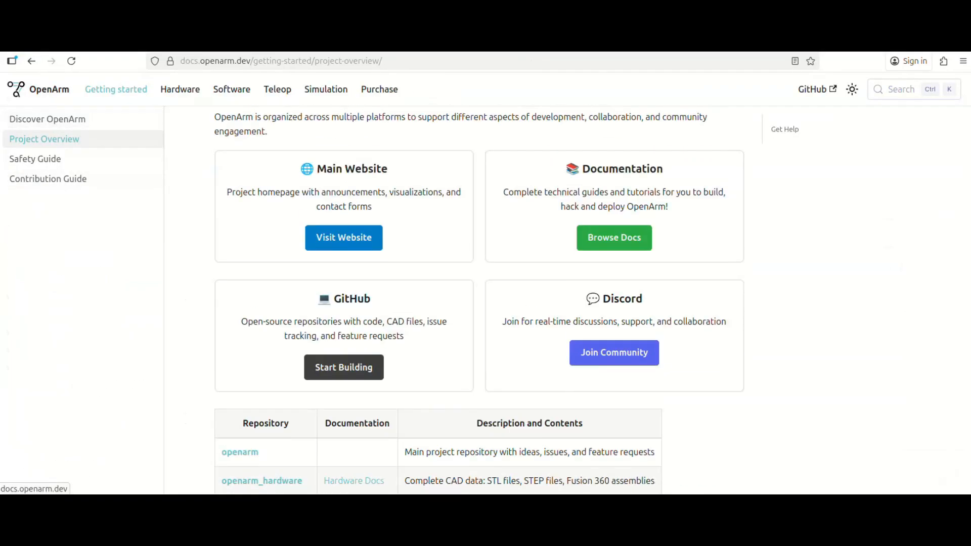
left_click(47, 119)
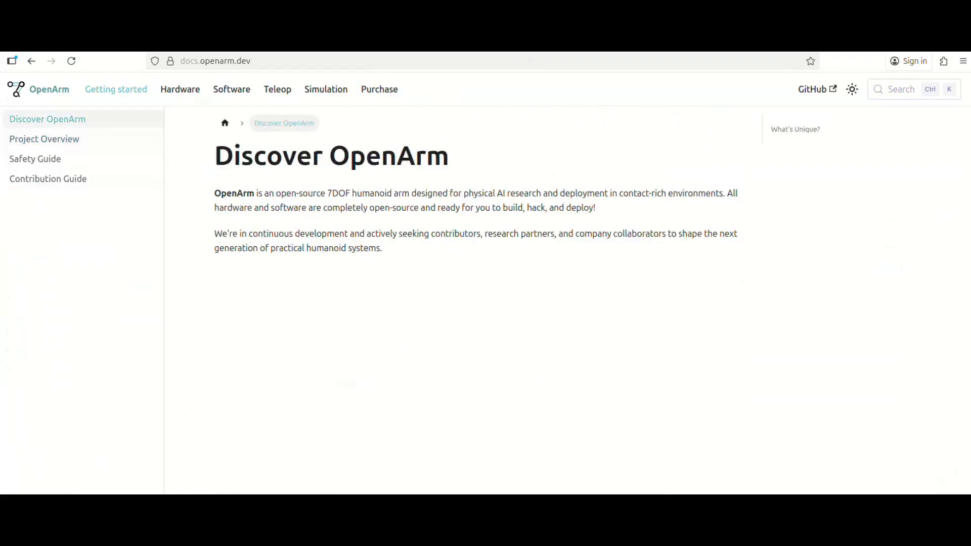
scroll("down", 3)
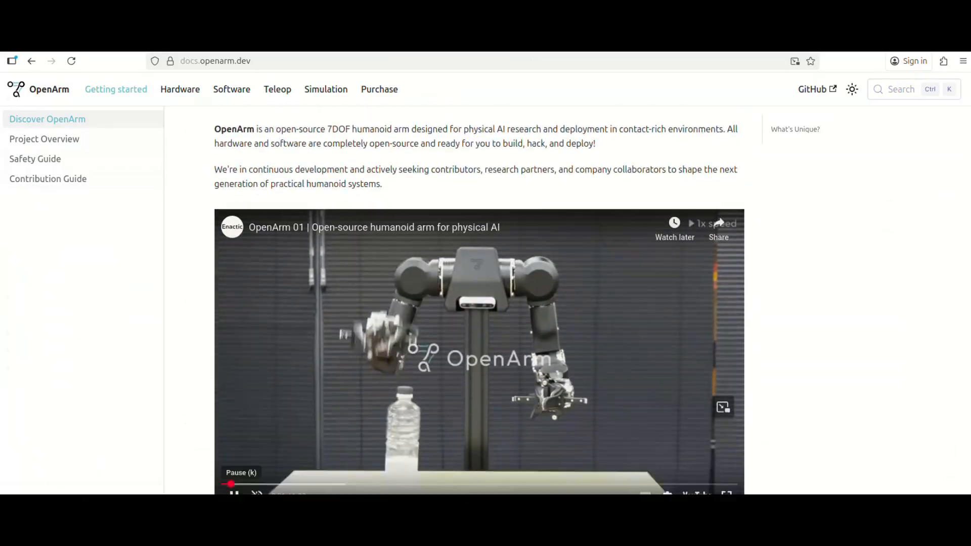
scroll("down", 3)
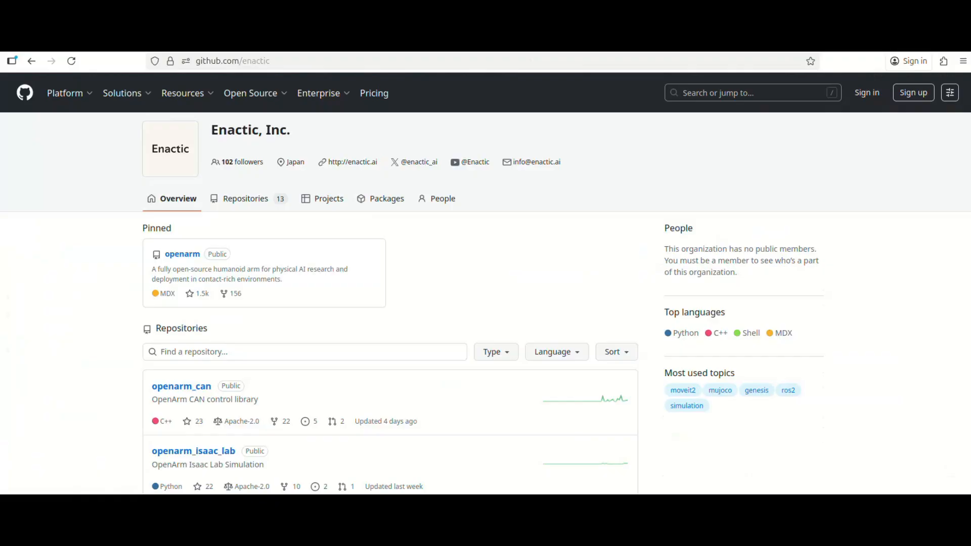
- Open the openarm_isaac_lab repository from Enactic's repository list
scroll("down", 3)
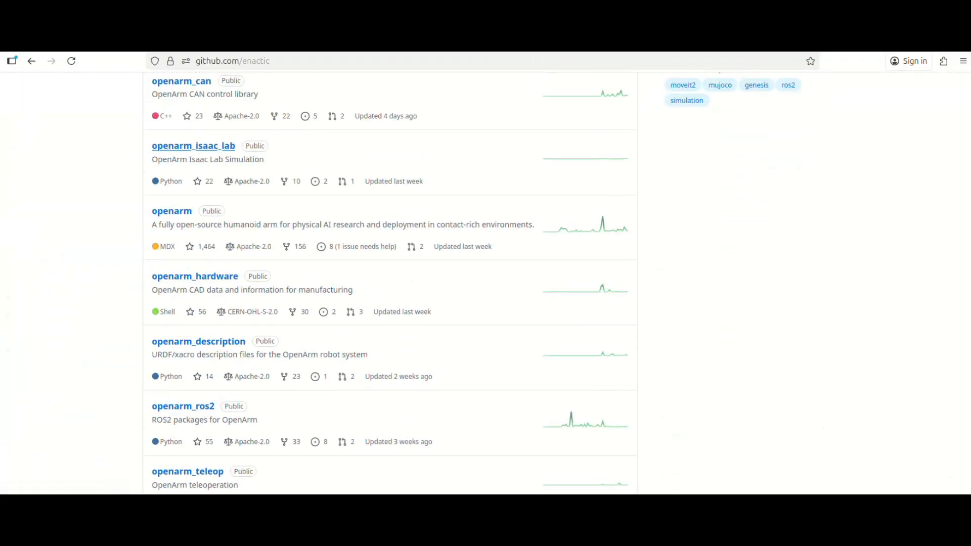
left_click(193, 146)
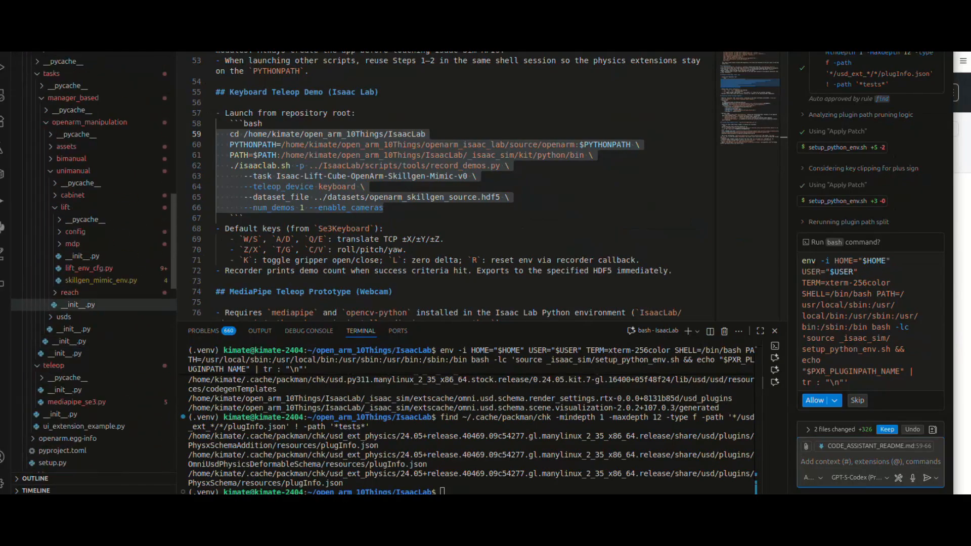
- Scroll the terminal to follow the rerun PXR_PLUGINPATH environment check output
scroll("down", 3)
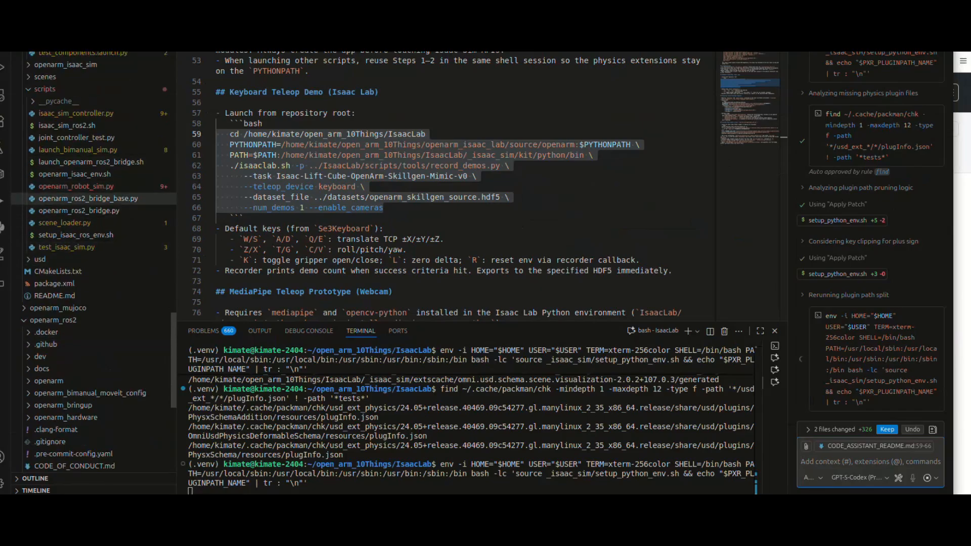
left_click(88, 199)
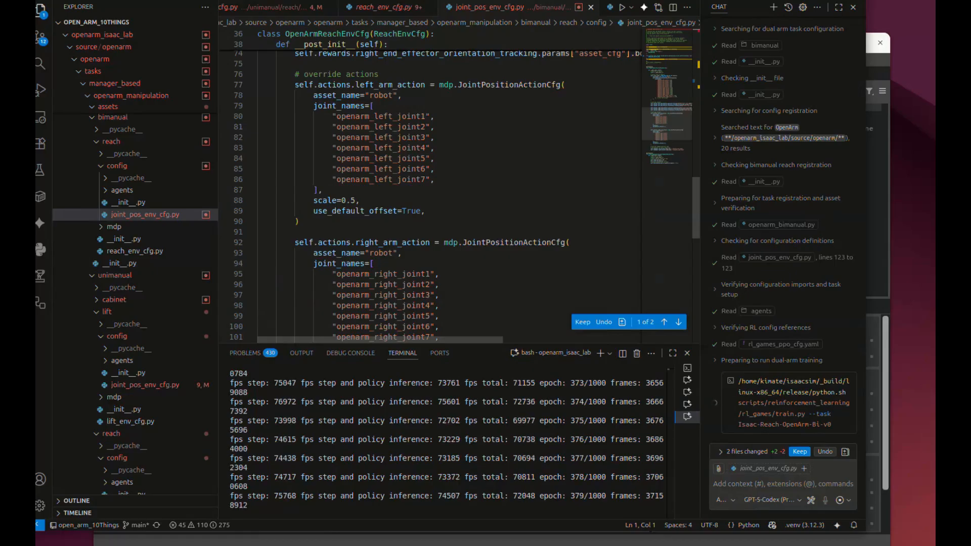
- Follow the Isaac-Reach-OpenArm-Bi-v0 training output through epochs until a new best-reward checkpoint saves
scroll("down", 3)
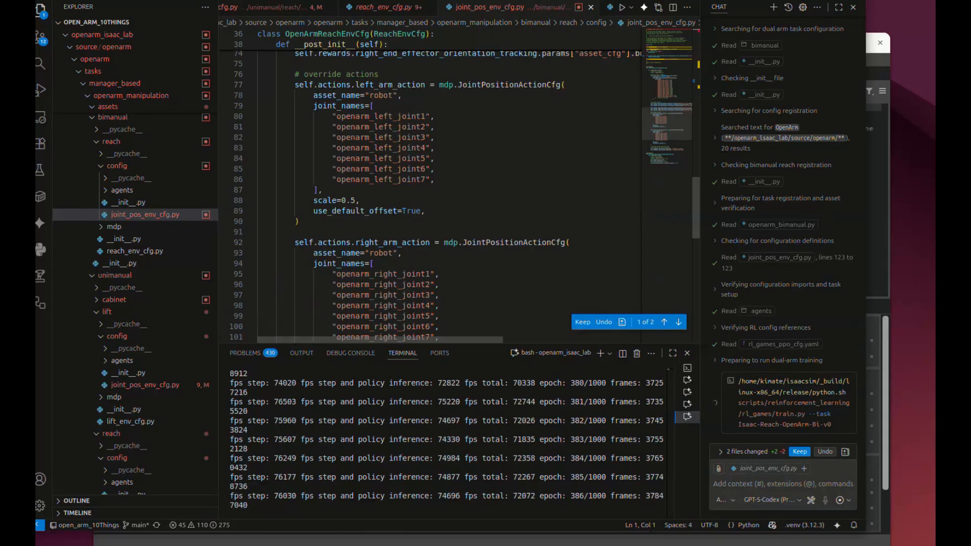
scroll("down", 3)
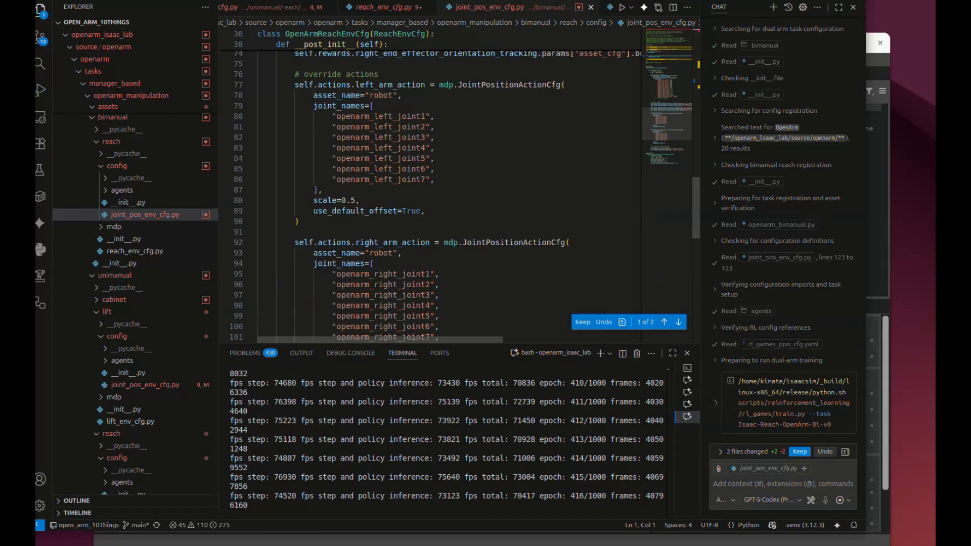
scroll("down", 3)
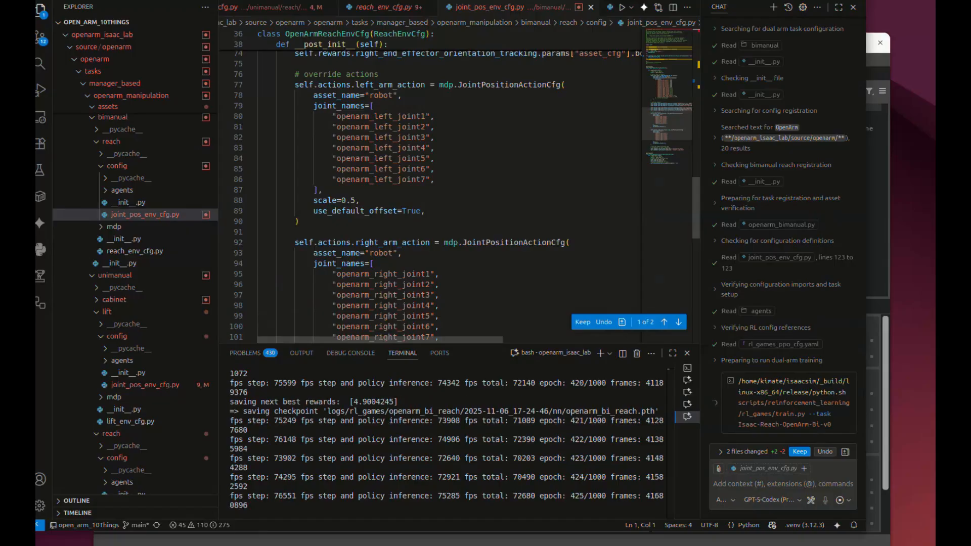
scroll("down", 3)
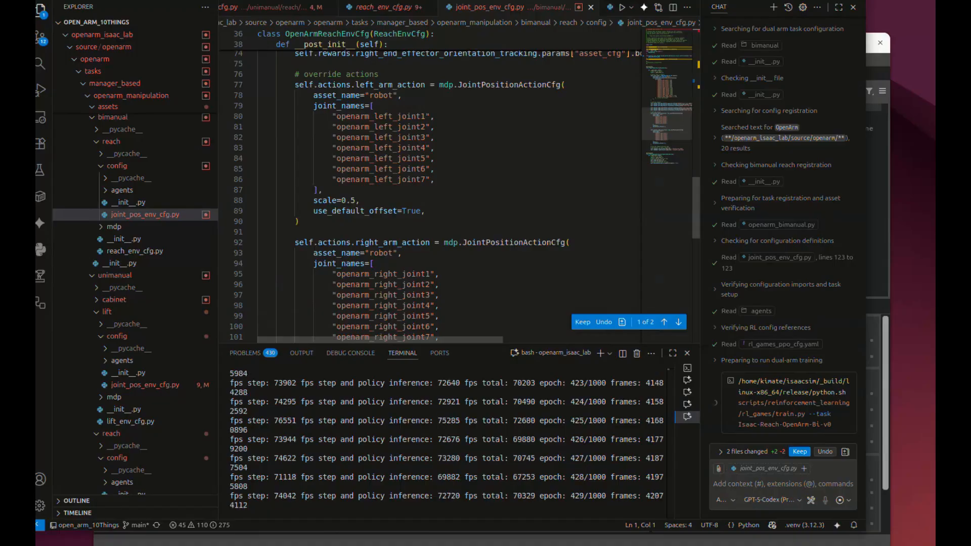
scroll("down", 3)
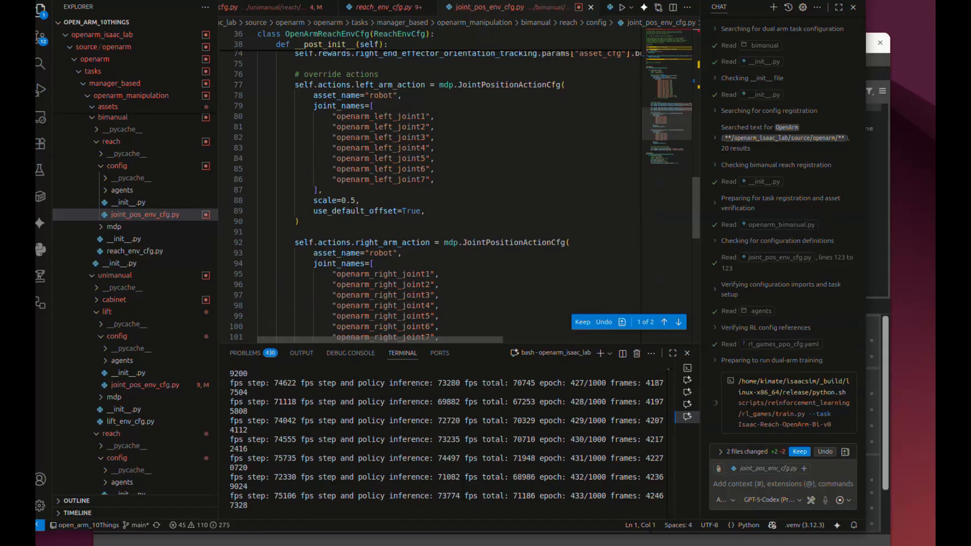
scroll("down", 3)
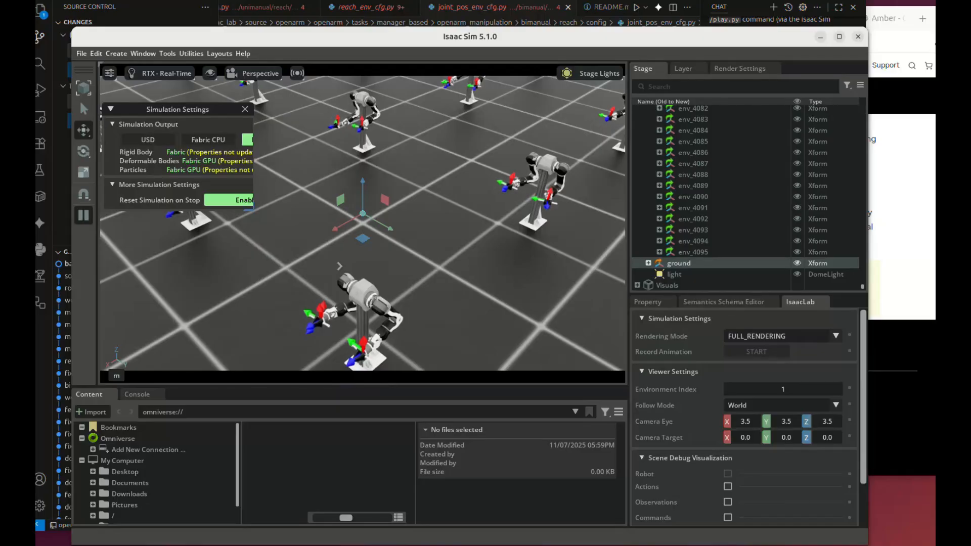
- Toggle Reset Simulation on Stop off and back on, then expand env_4039 to reveal its Robot
left_click(268, 140)
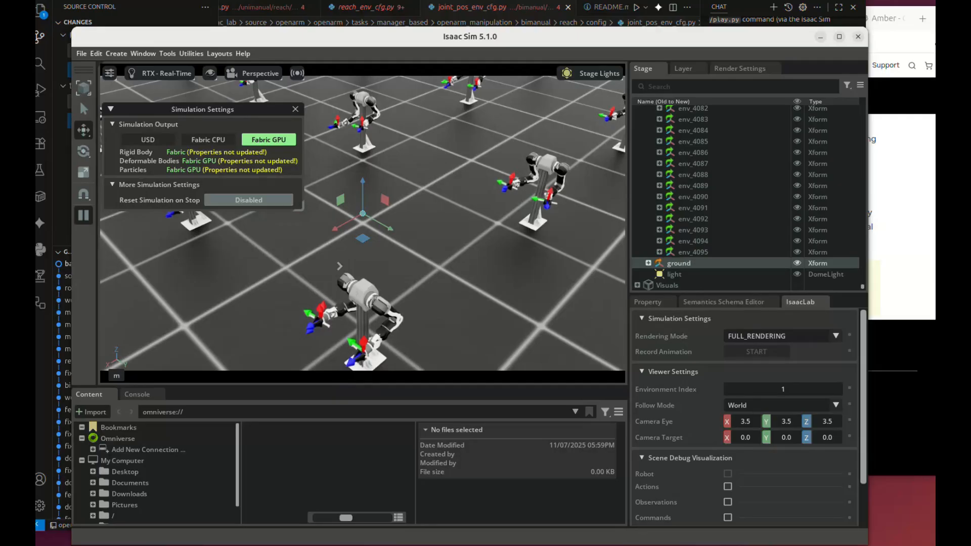
left_click(248, 199)
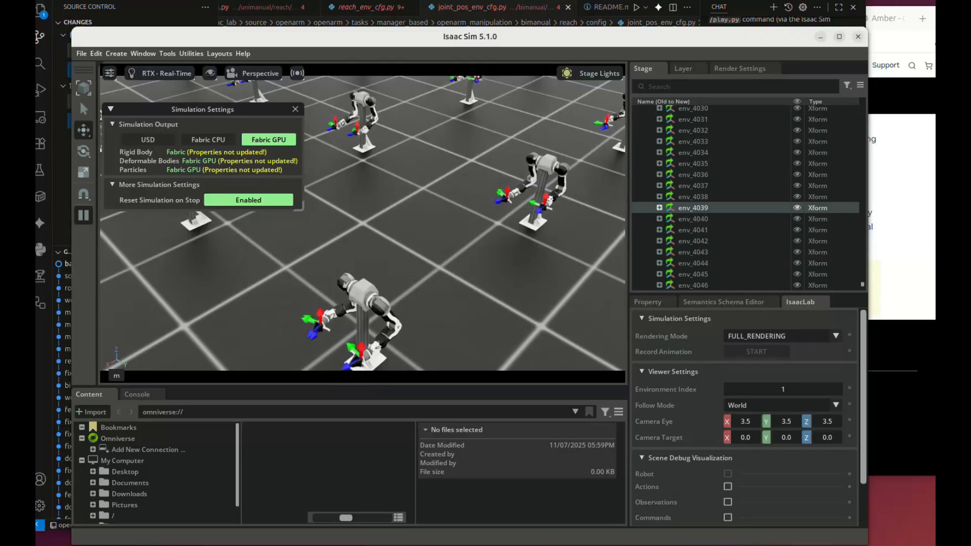
left_click(659, 208)
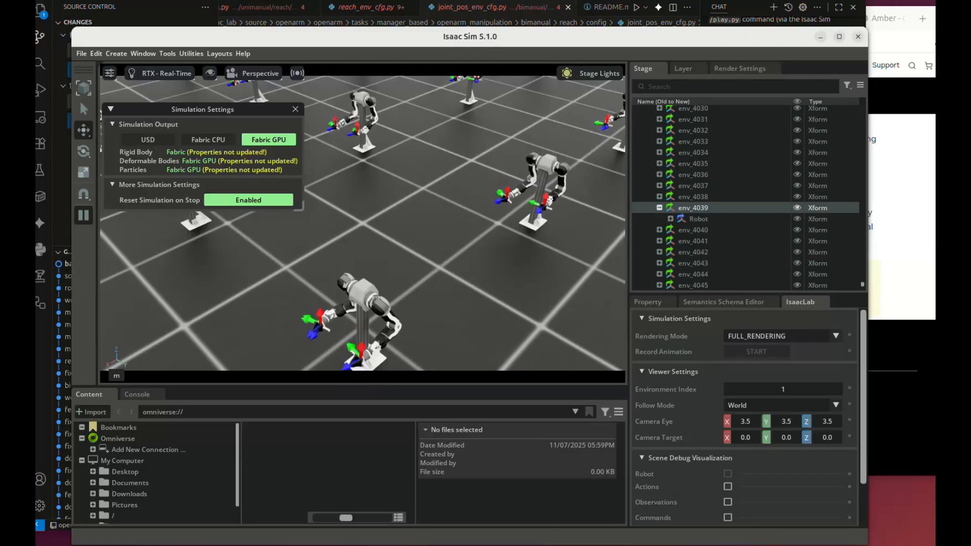